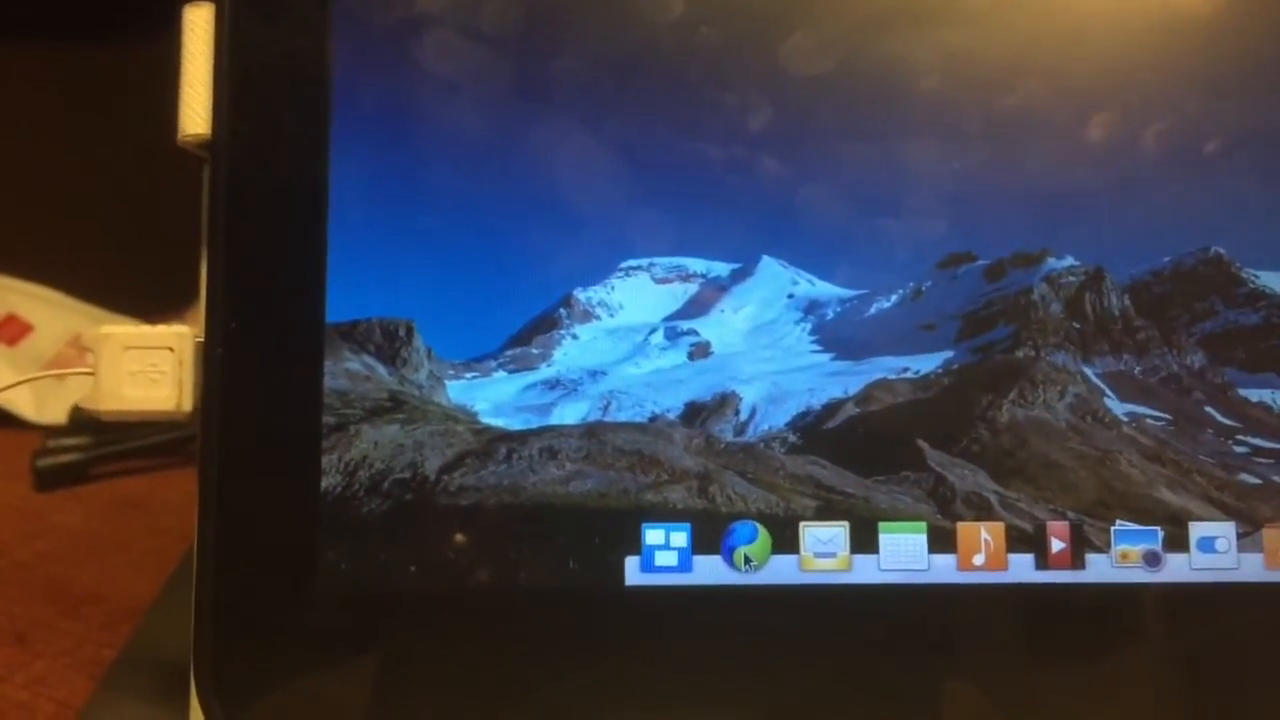
# Step: Launch the Midori web browser from the dock
pyautogui.click(740, 548)
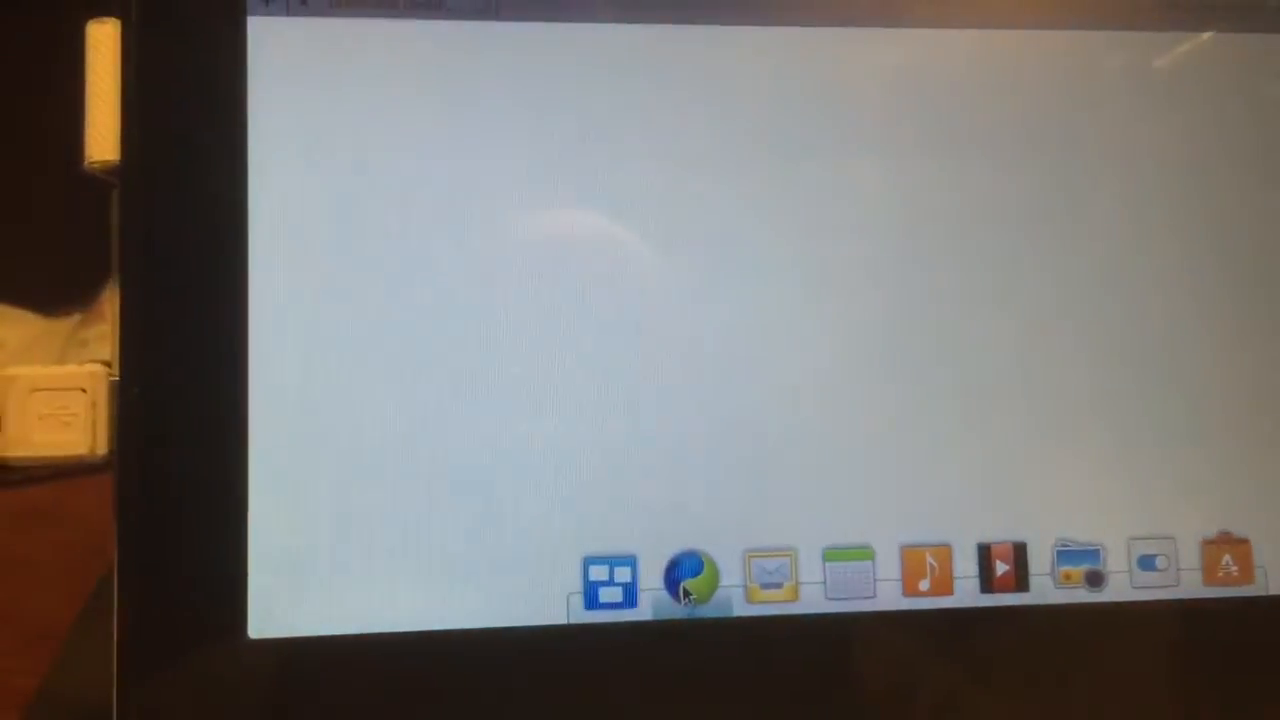
# Step: Set Midori's 'When Midori starts' preference to Show Homepage
pyautogui.click(688, 576)
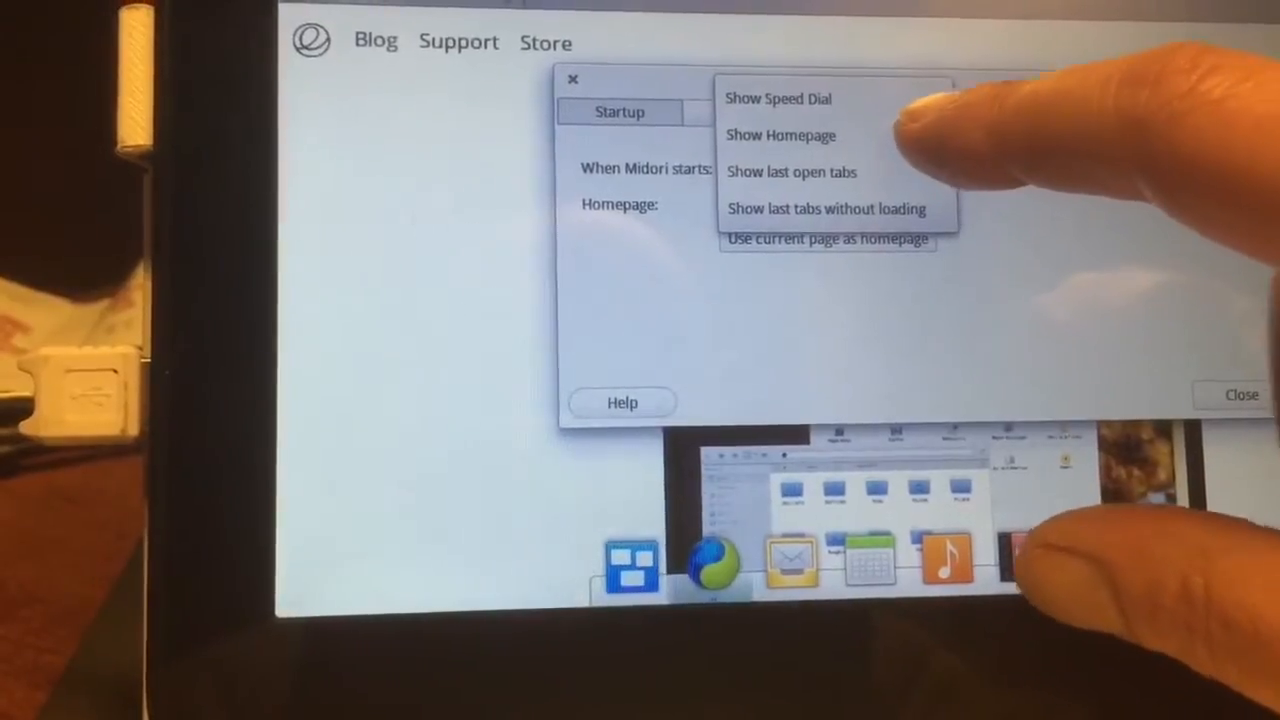
pyautogui.click(790, 172)
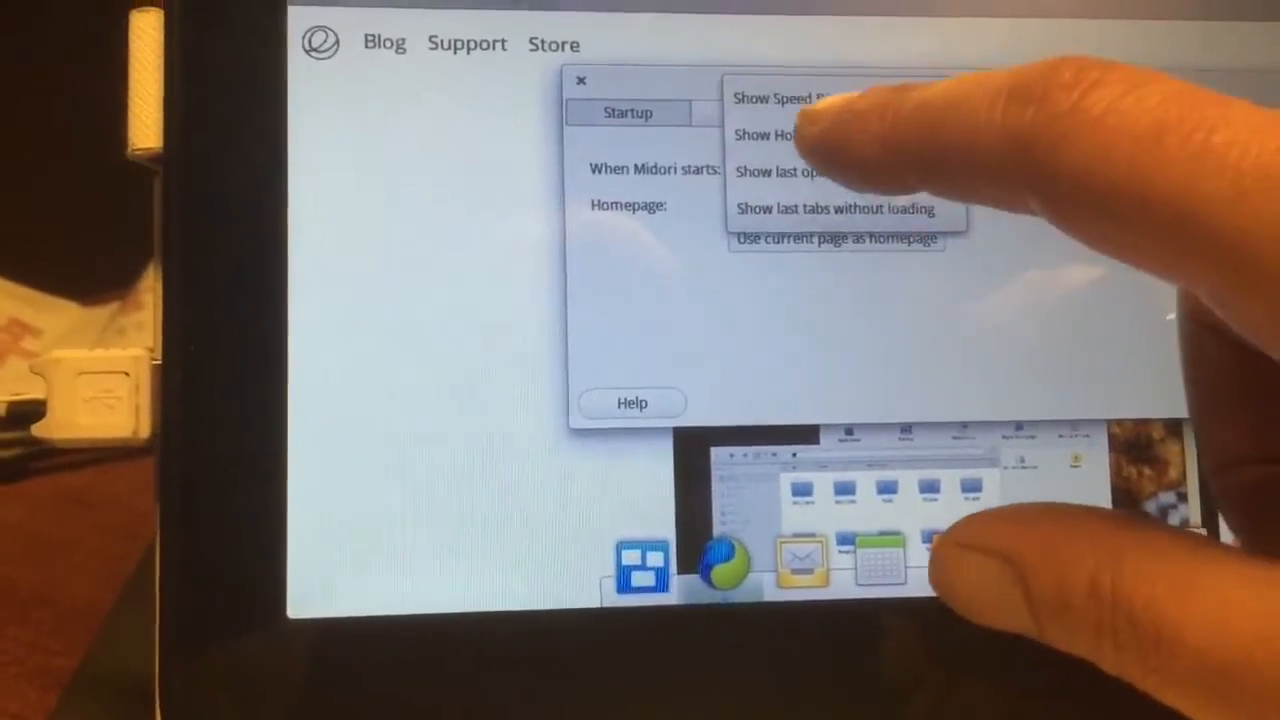
pyautogui.click(788, 170)
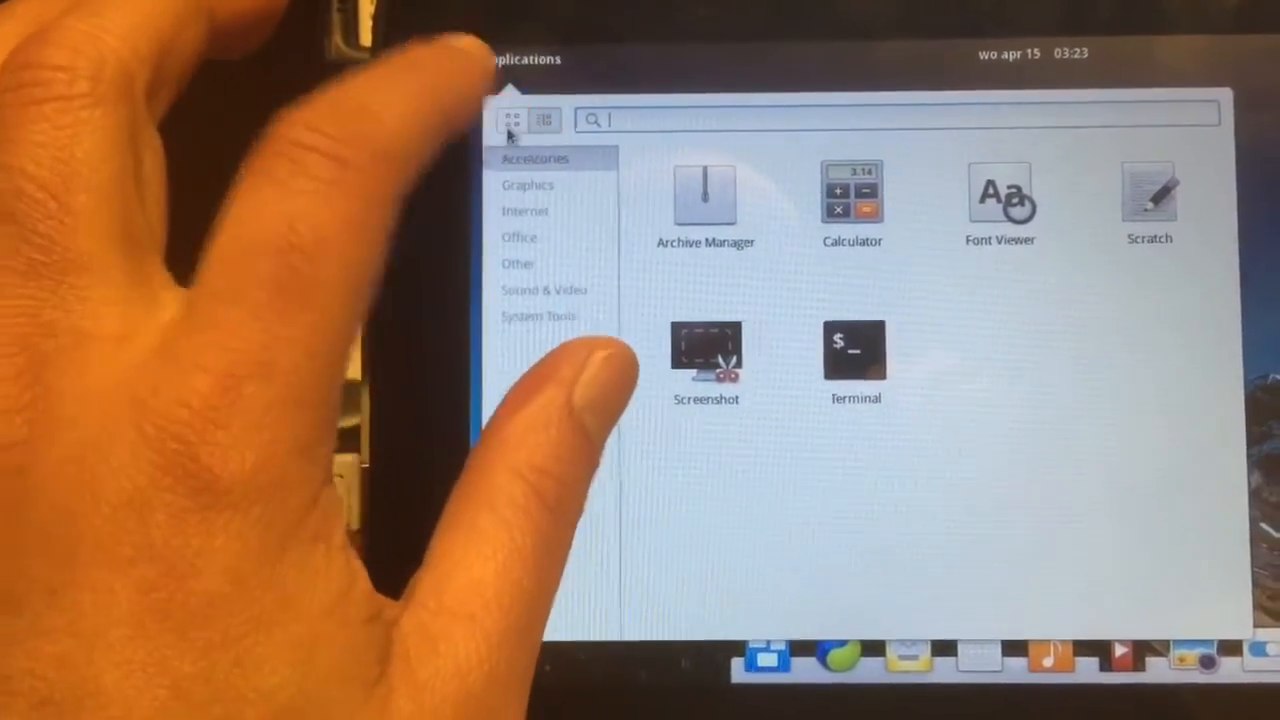
# Step: Show all applications as a grid and go to the second page to reach Software Center
pyautogui.click(544, 118)
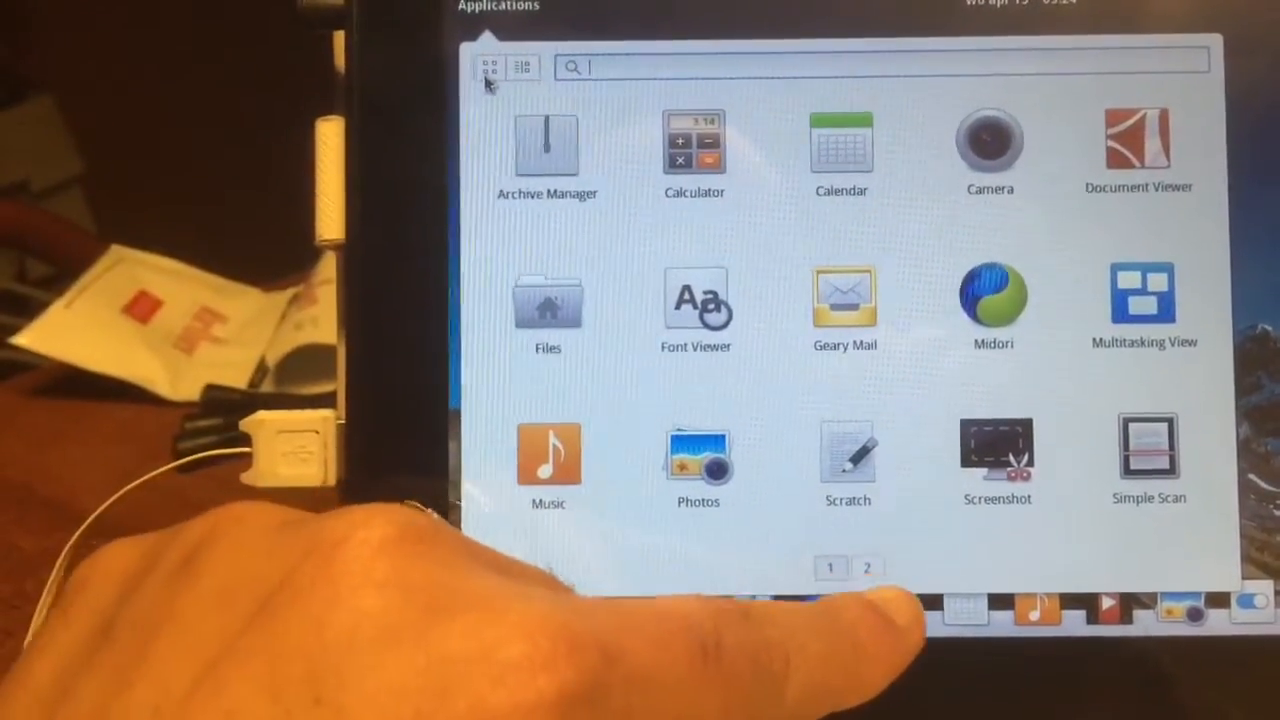
pyautogui.click(866, 568)
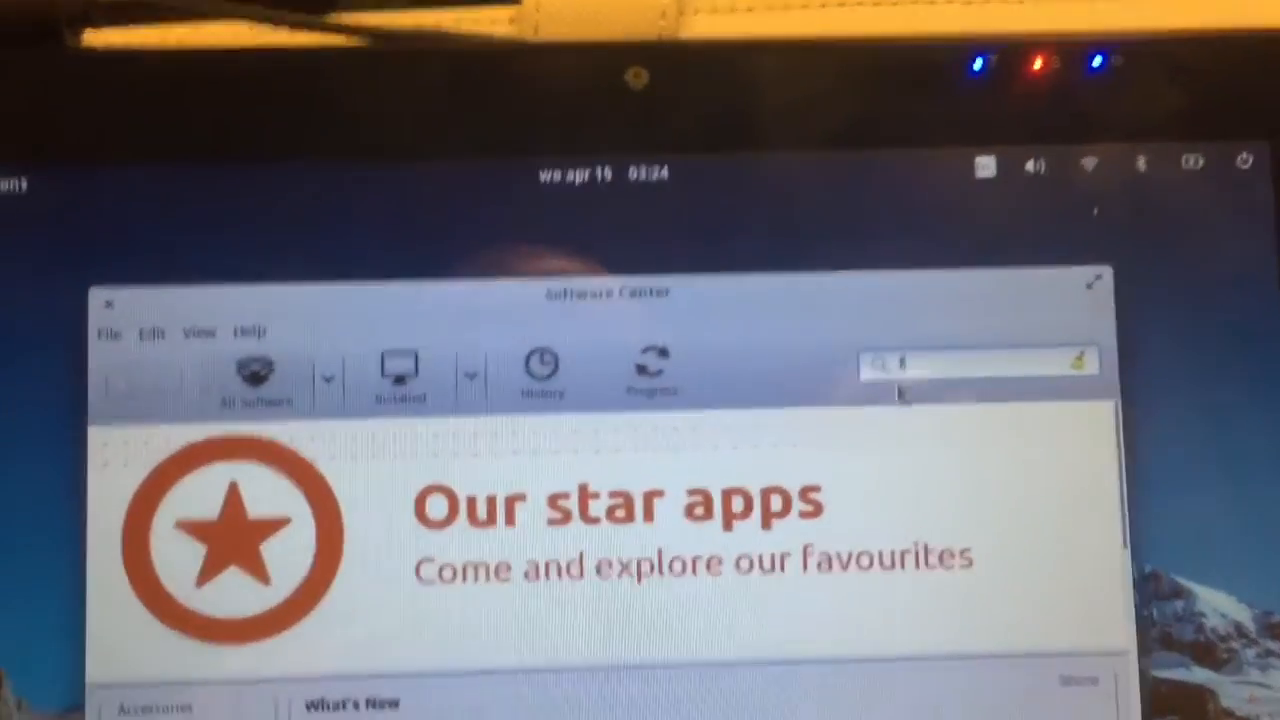
# Step: Search the Software Center catalogue for 'firefox'
pyautogui.write('firef')
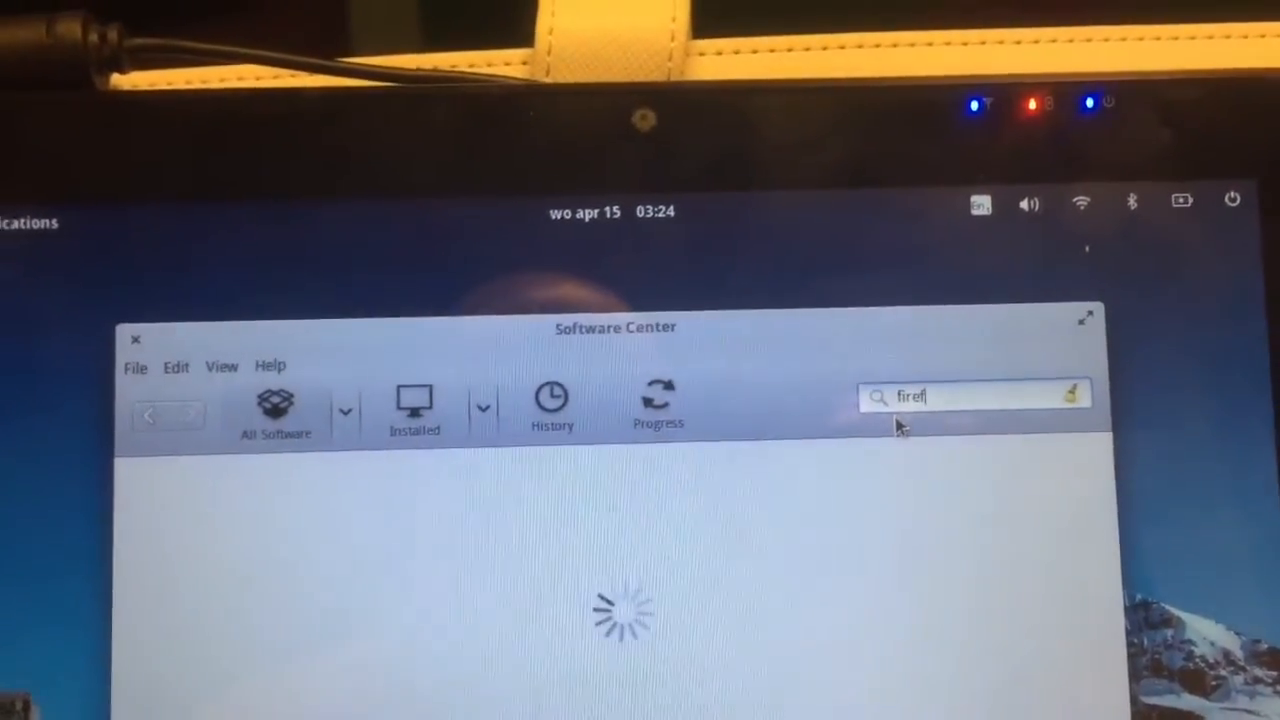
pyautogui.write('os')
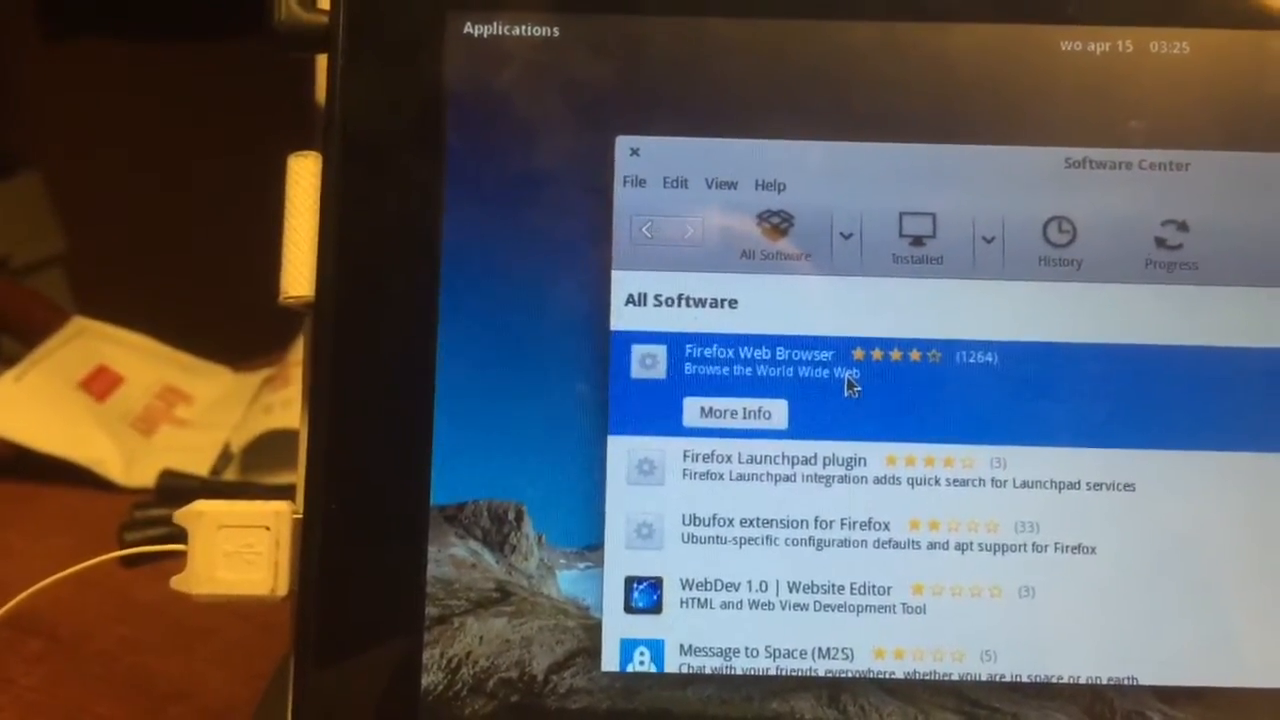
# Step: Install Firefox Web Browser and enter the administrator password to authorise it
pyautogui.click(734, 412)
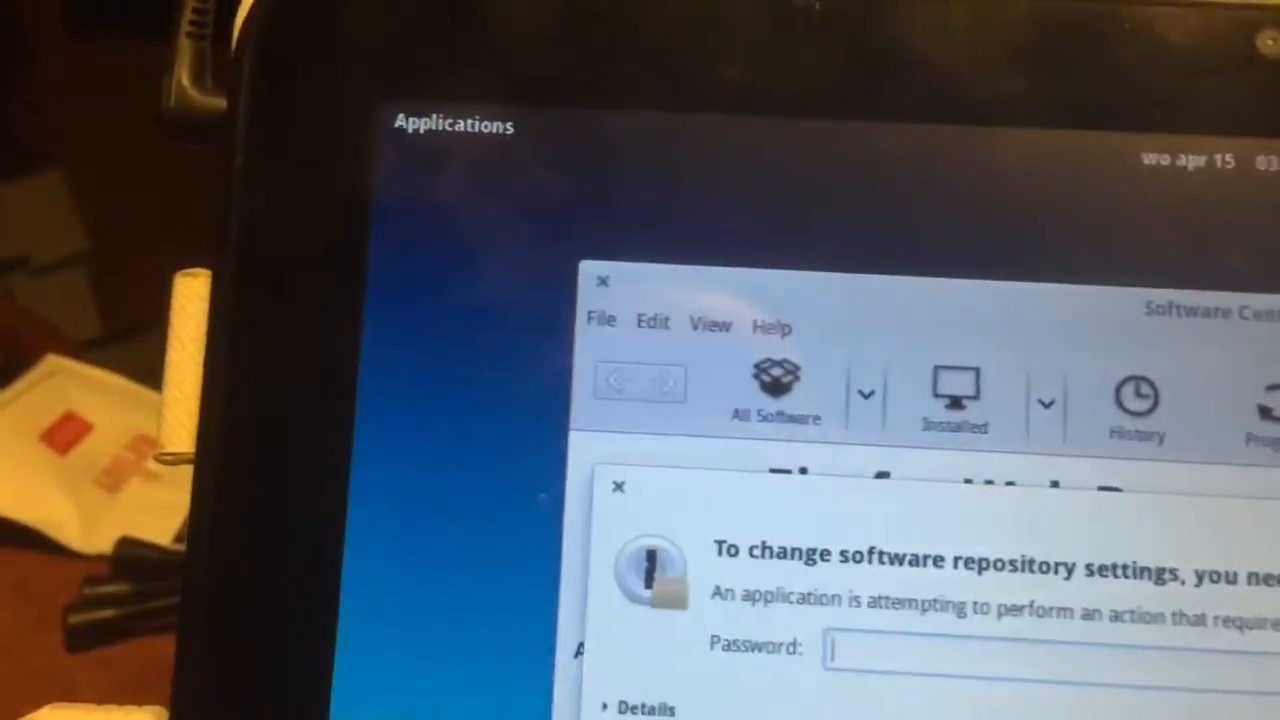
pyautogui.write('••••')
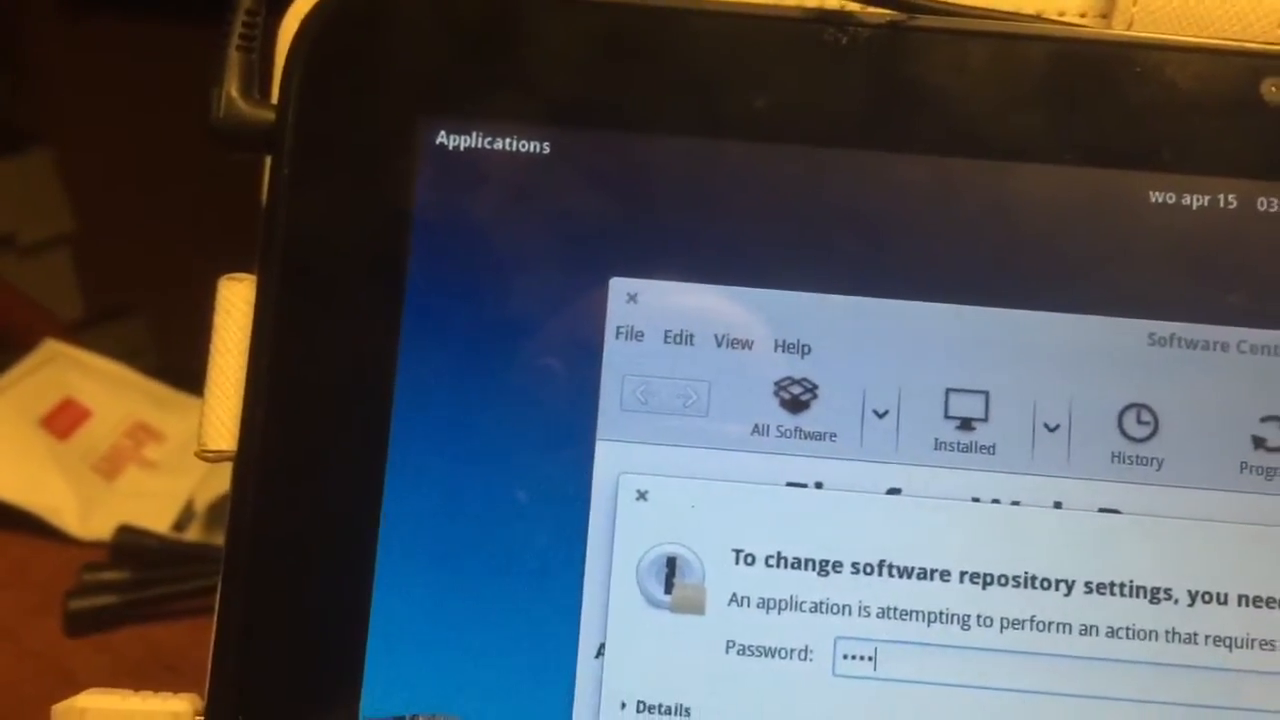